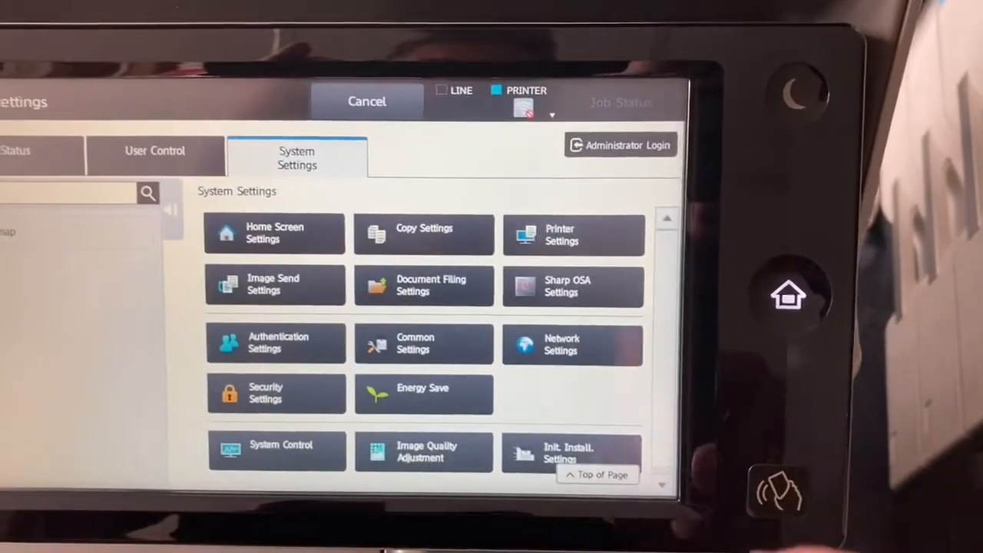
- Begin the Administrator Login and start entering the admin password
{"action": "left_click", "coordinate": [621, 144]}
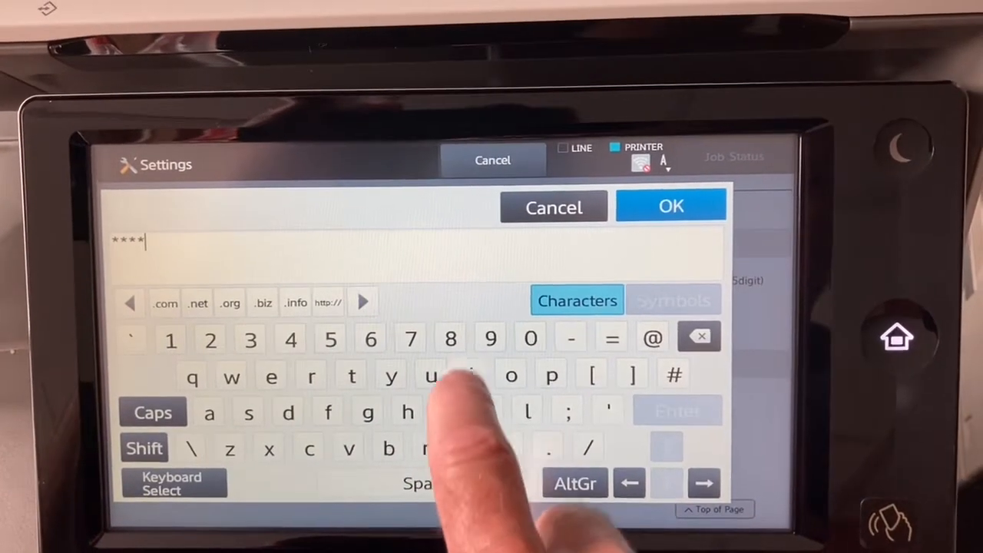
- Log in as administrator and set DHCP to Disable, ready to enter a static IPv4 address
{"action": "left_click", "coordinate": [670, 206]}
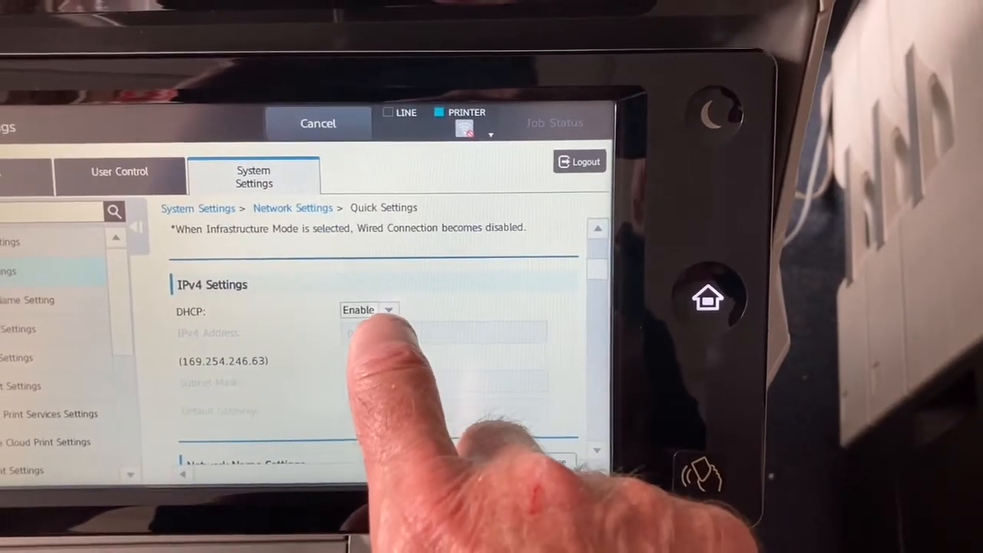
{"action": "left_click", "coordinate": [367, 310]}
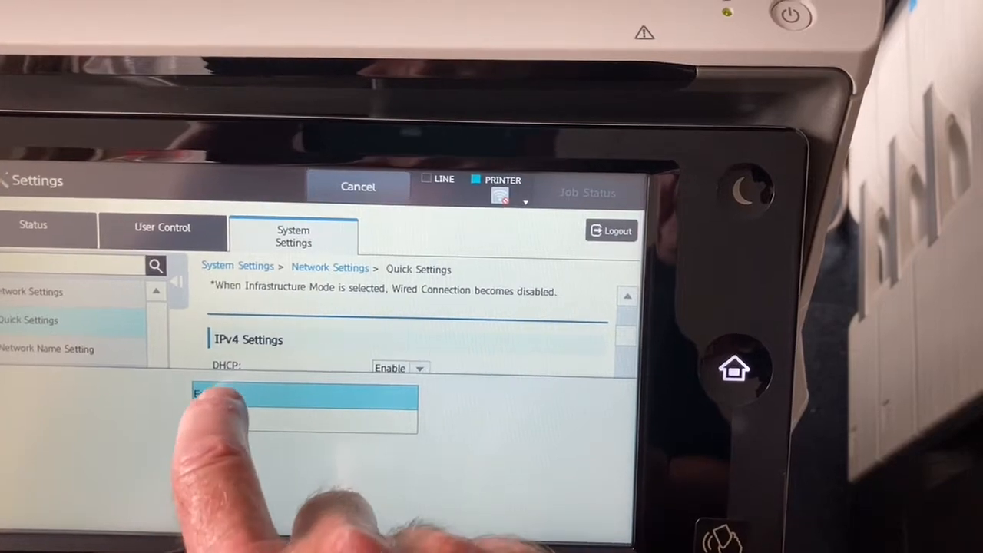
{"action": "left_click", "coordinate": [399, 369]}
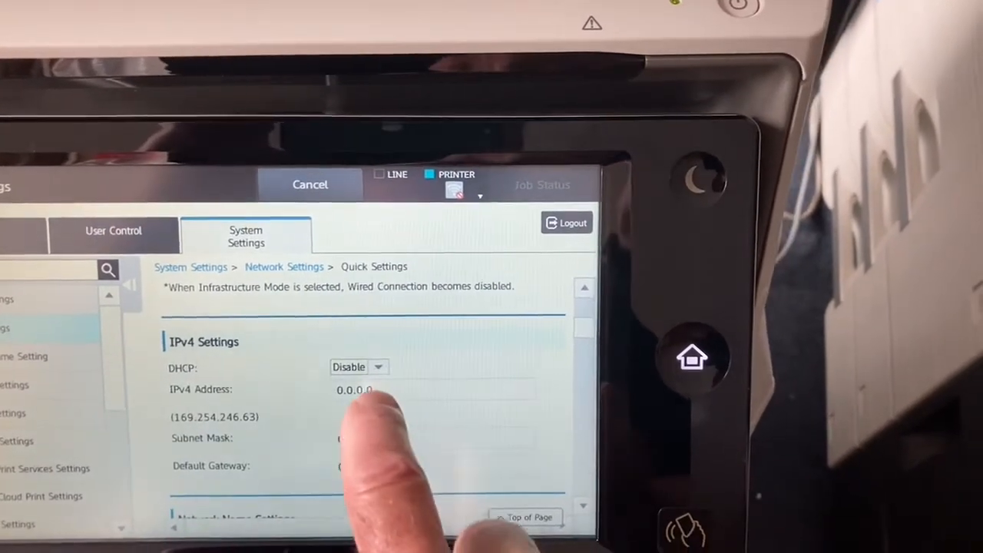
{"action": "left_click", "coordinate": [353, 390]}
{"action": "type", "text": "192.168.254."}
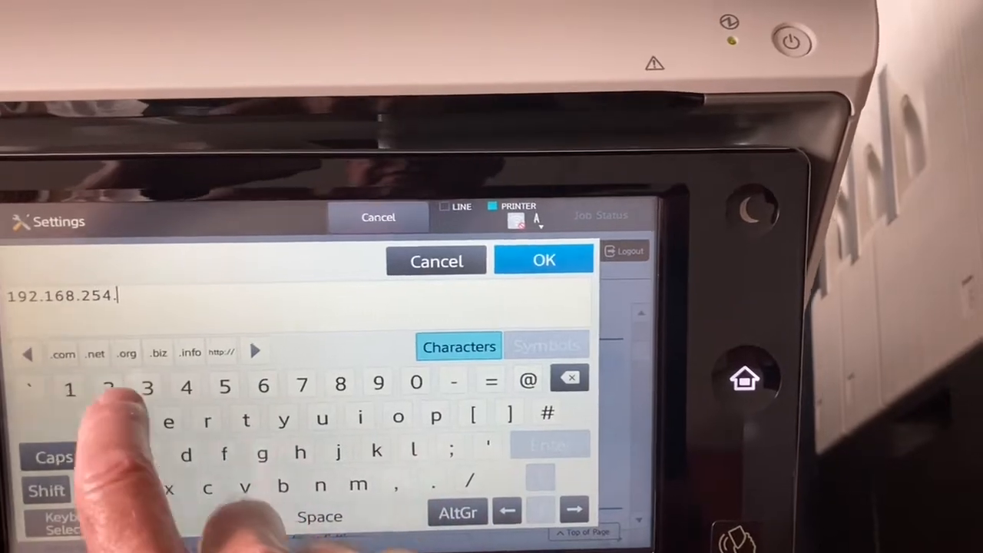
- Enter the static IPv4 address 192.168.254.203 and confirm it
{"action": "type", "text": "203"}
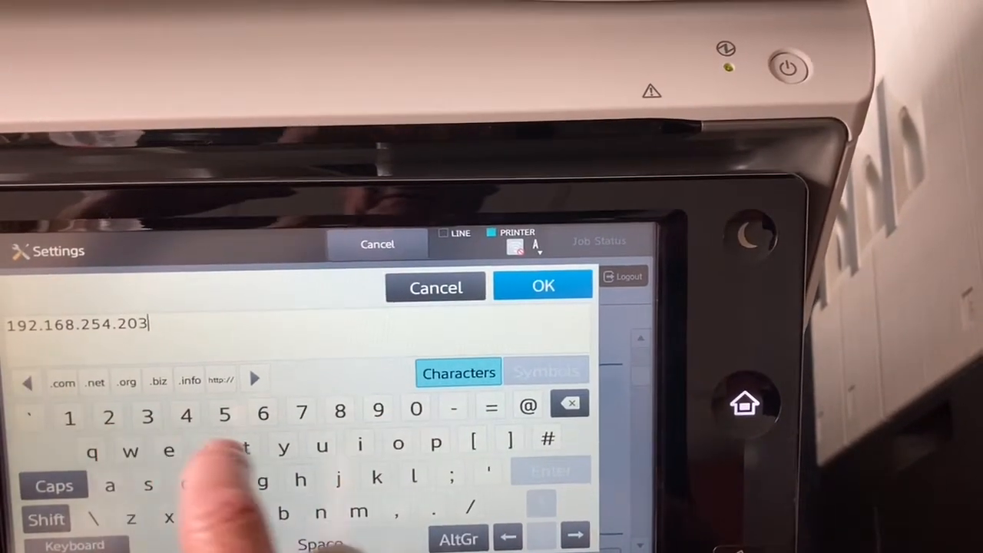
{"action": "left_click", "coordinate": [542, 285]}
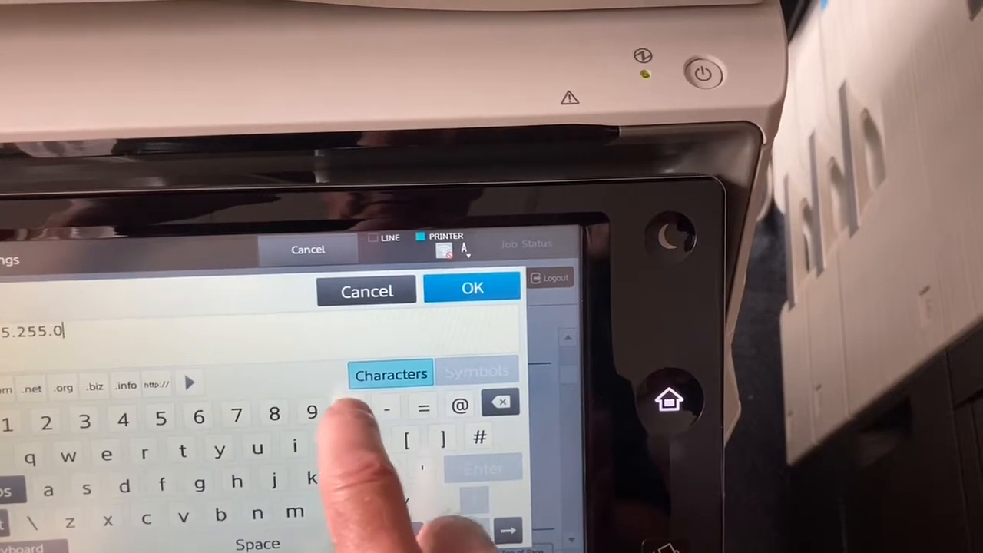
- Confirm the subnet mask ending 255.0 for the static configuration
{"action": "left_click", "coordinate": [472, 289]}
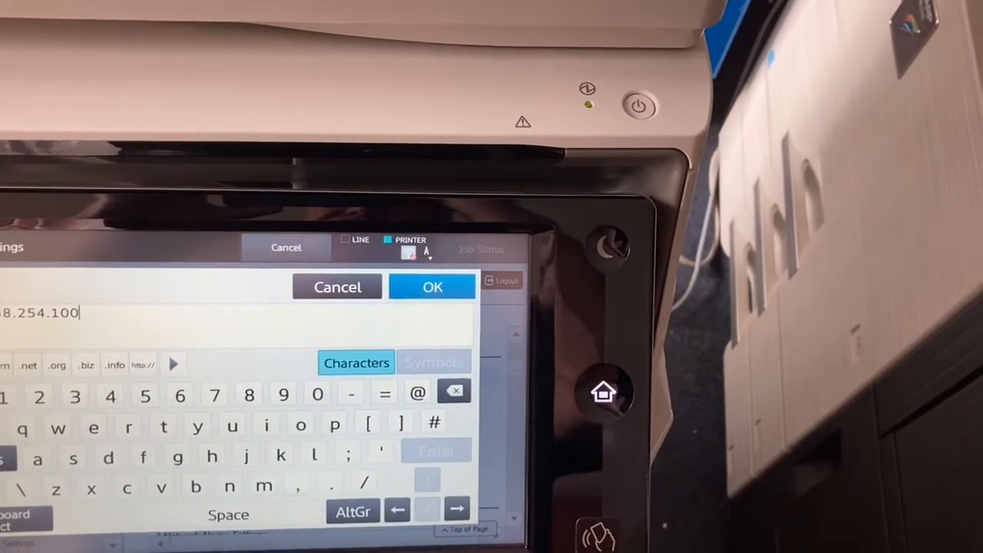
- Confirm the default gateway address ending 254.100
{"action": "left_click", "coordinate": [432, 288]}
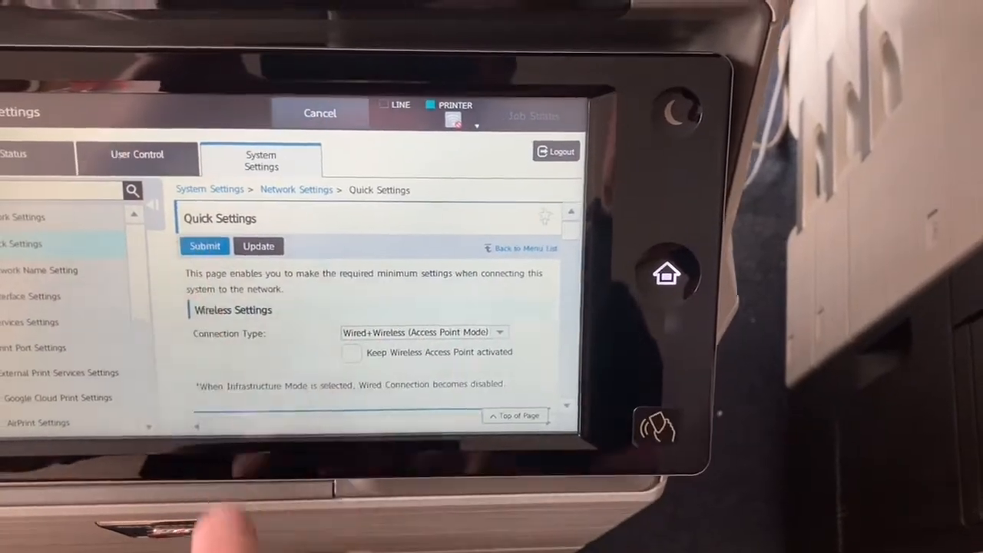
- Submit the new Quick Settings and choose Reboot Now to apply them
{"action": "left_click", "coordinate": [204, 246]}
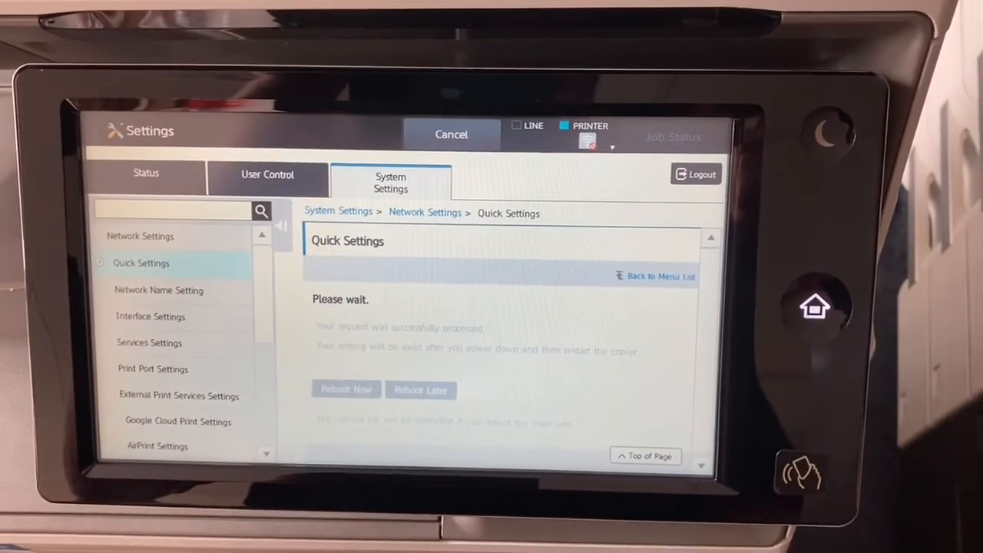
{"action": "left_click", "coordinate": [346, 390]}
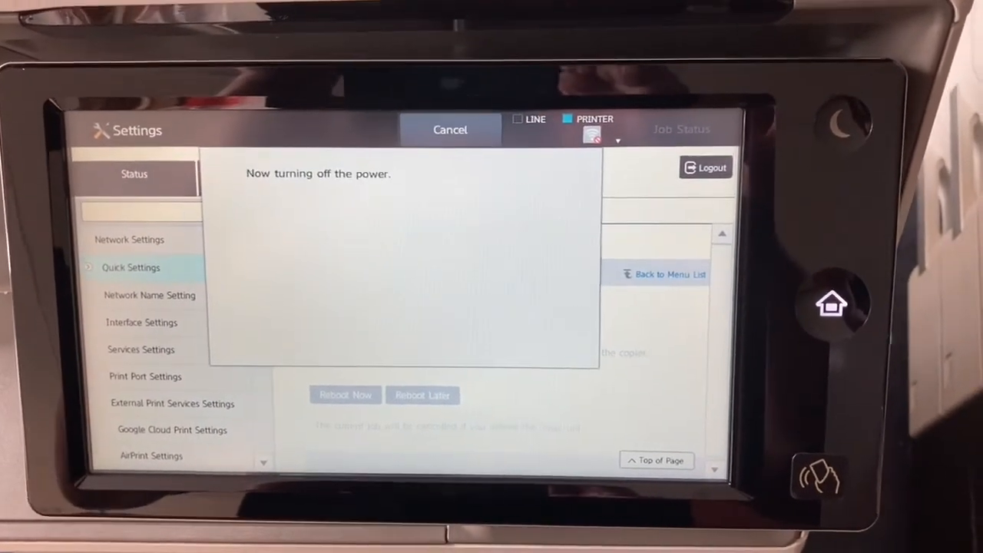